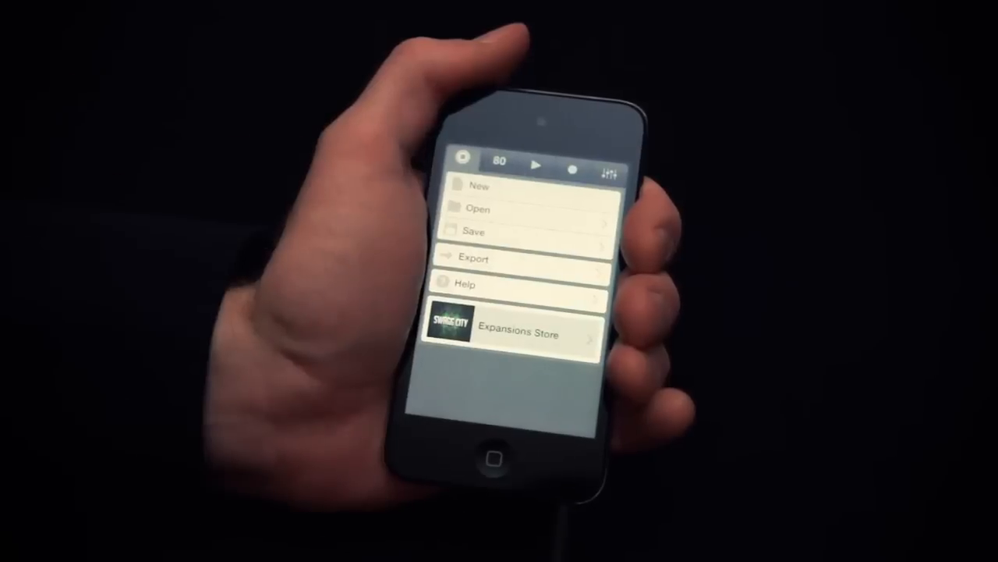
# Export the current iMaschine project from the main menu.
pyautogui.click(471, 259)
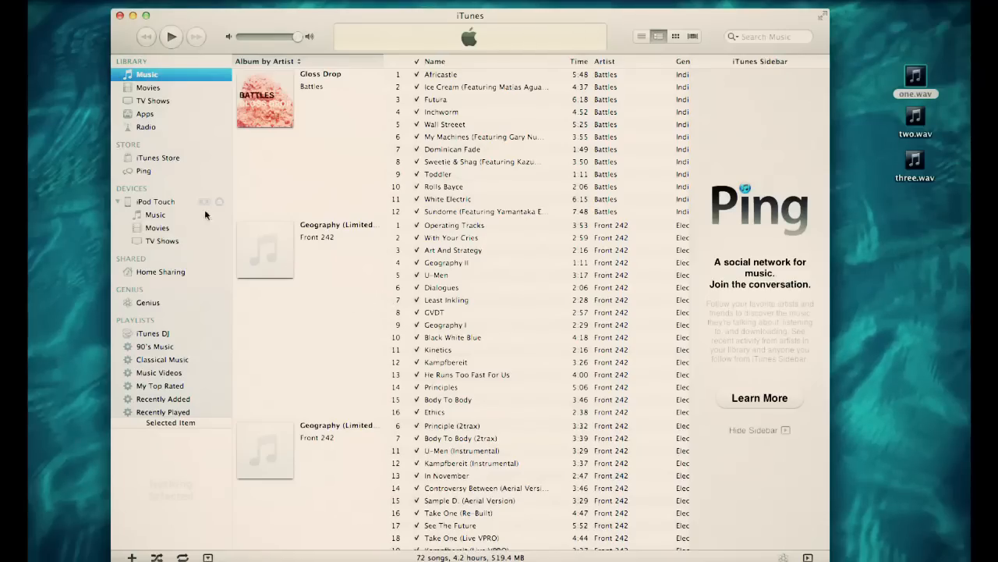
# Show the iPod Touch's Apps file sharing to reach iMaschine's documents.
pyautogui.click(156, 201)
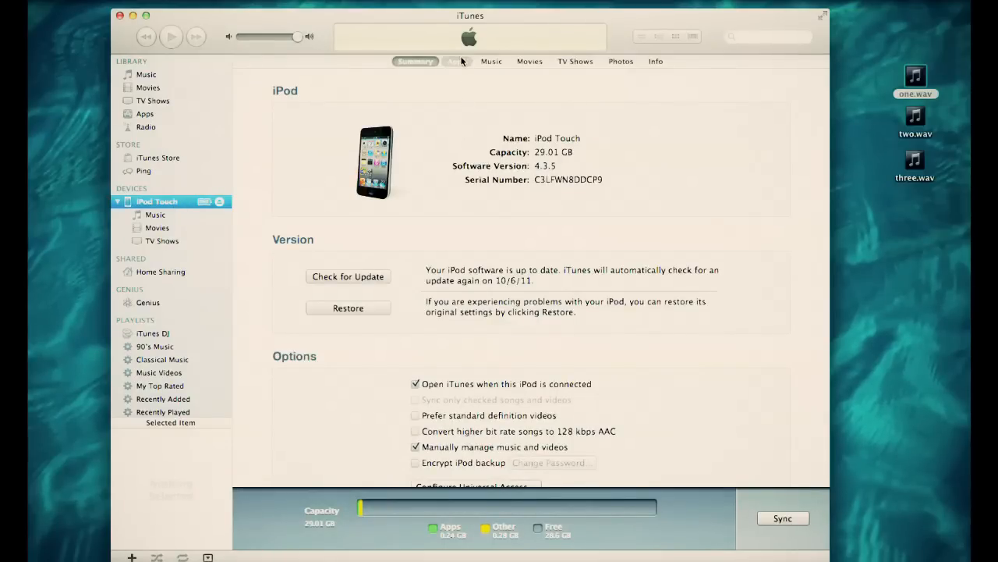
pyautogui.click(457, 60)
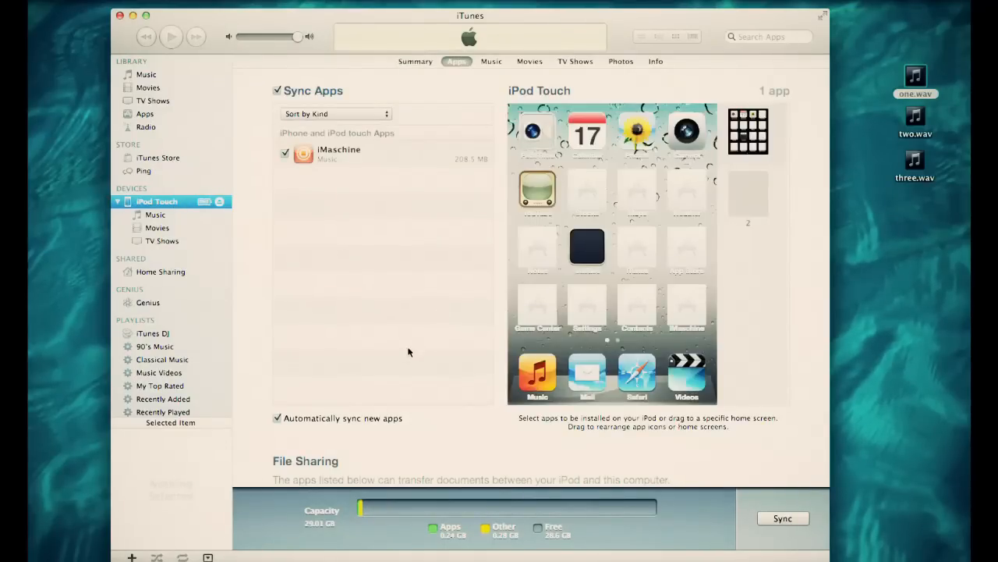
pyautogui.scroll(-3)
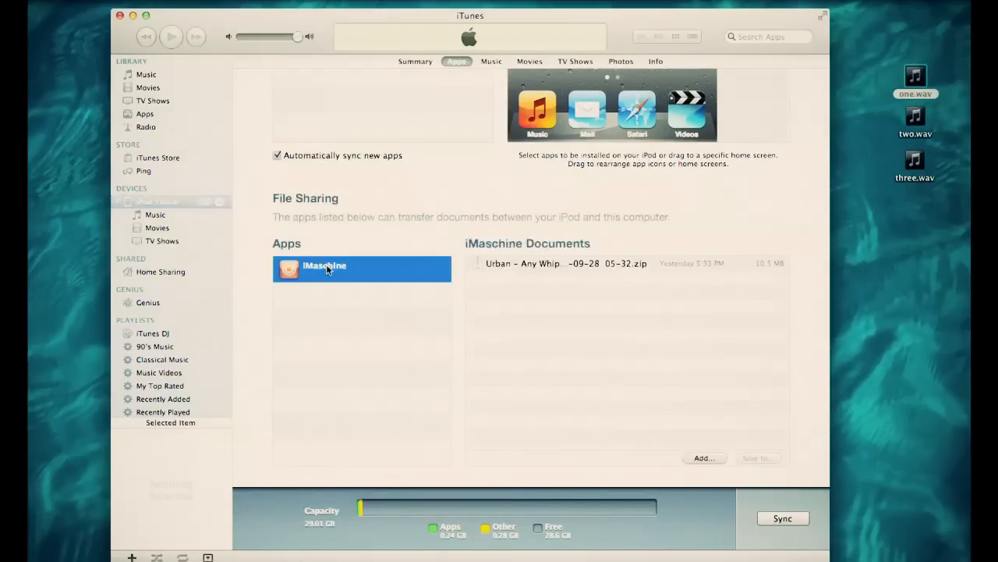
pyautogui.moveTo(474, 263)
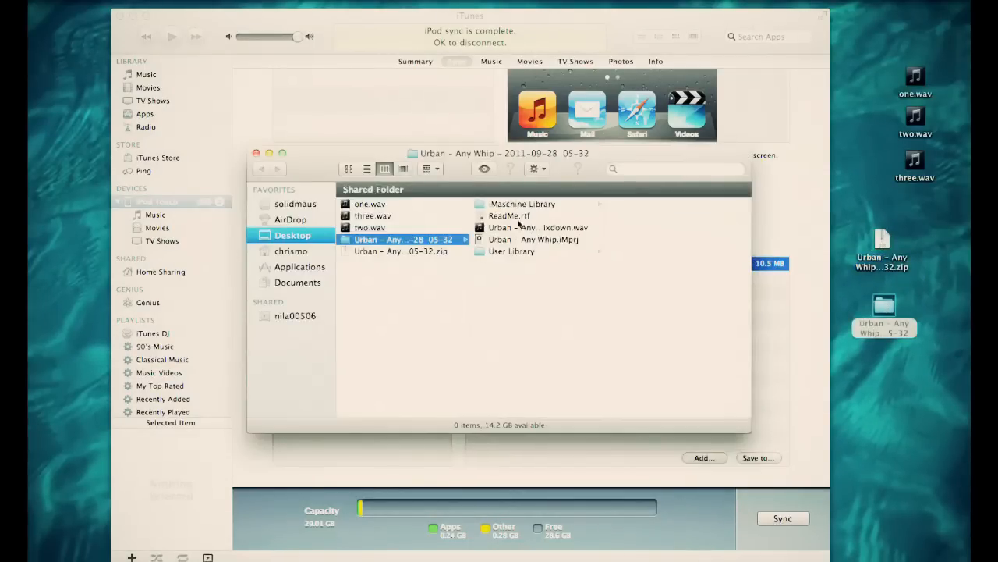
# Open Urban - Any Whip.iMprj from the unzipped export folder.
pyautogui.click(534, 240)
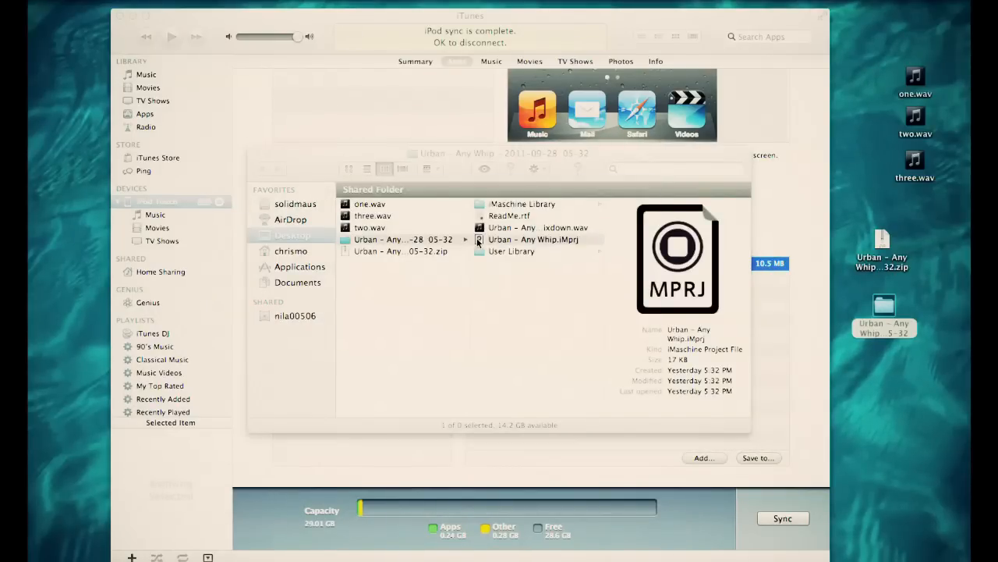
pyautogui.doubleClick(534, 239)
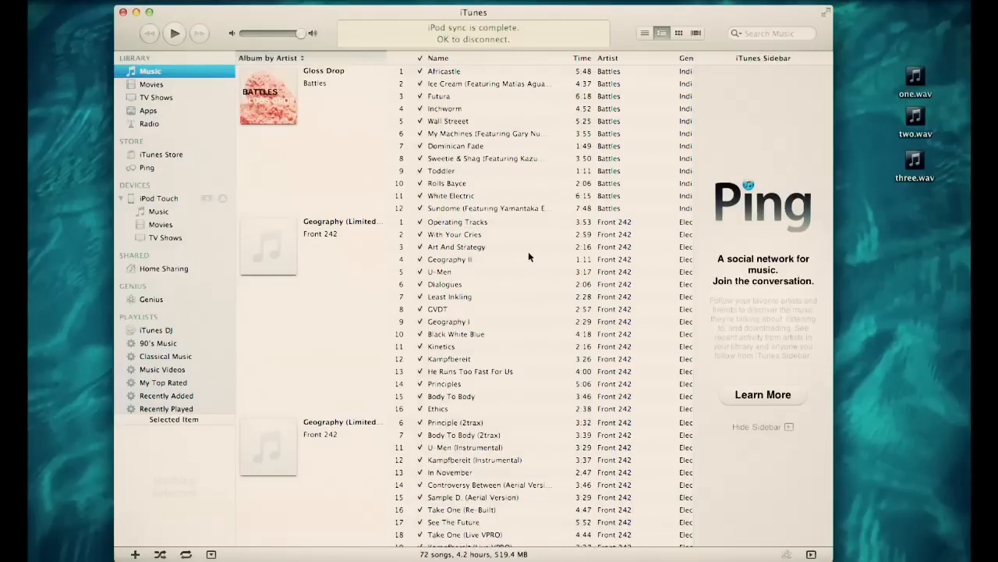
# Drag one.wav, two.wav and three.wav into the iPod Touch's iMaschine Documents.
pyautogui.click(159, 198)
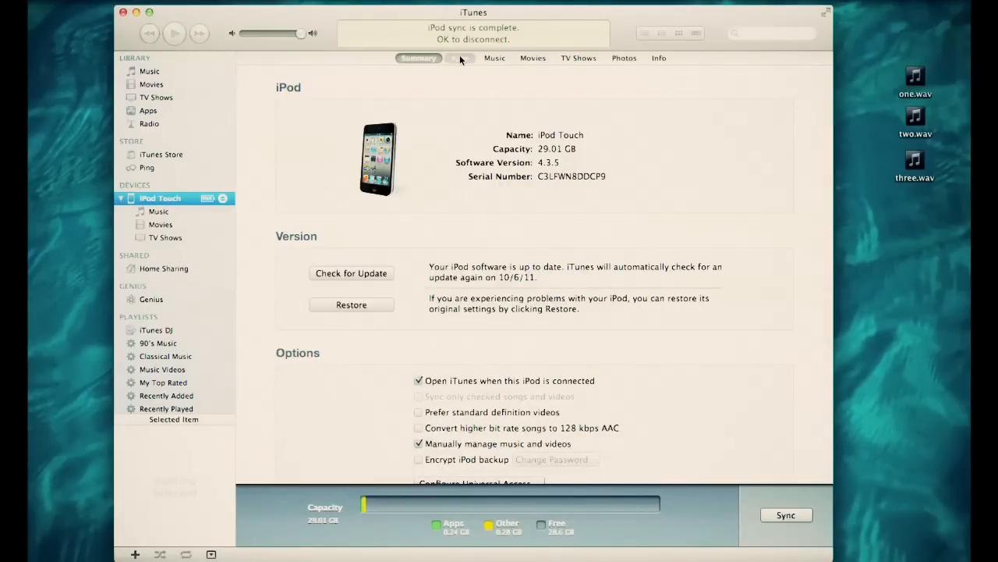
pyautogui.click(460, 57)
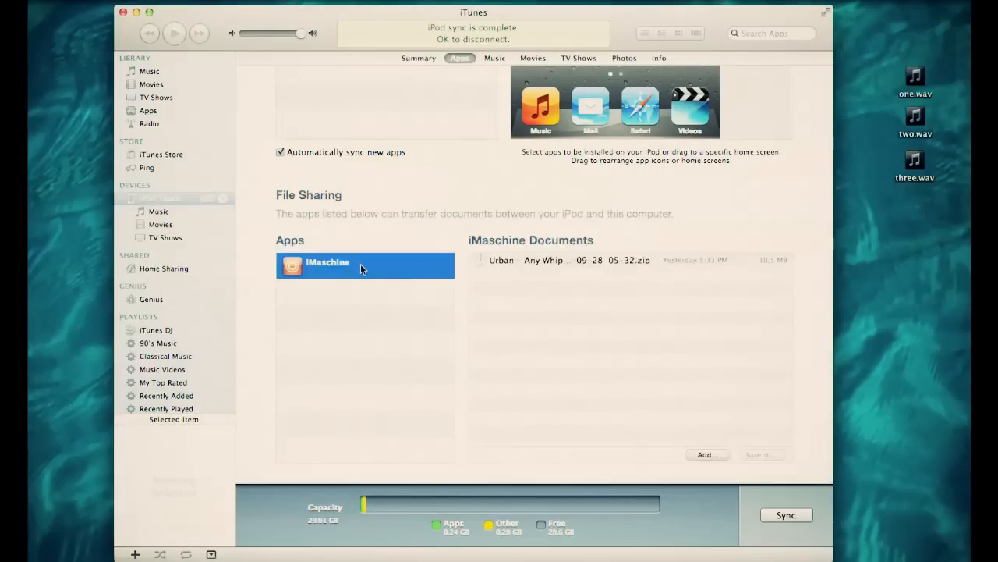
pyautogui.moveTo(424, 252)
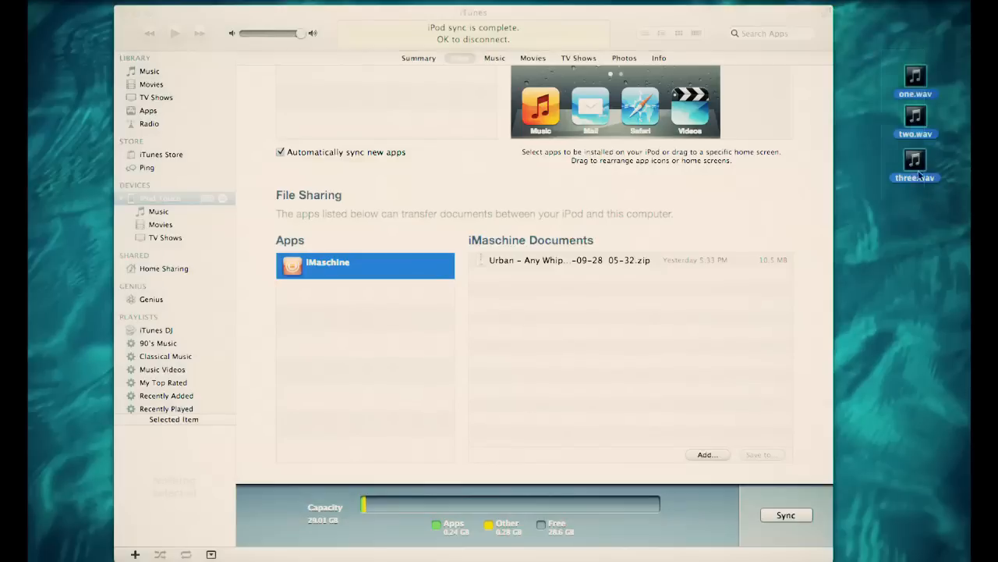
pyautogui.moveTo(916, 133); pyautogui.dragTo(582, 351)
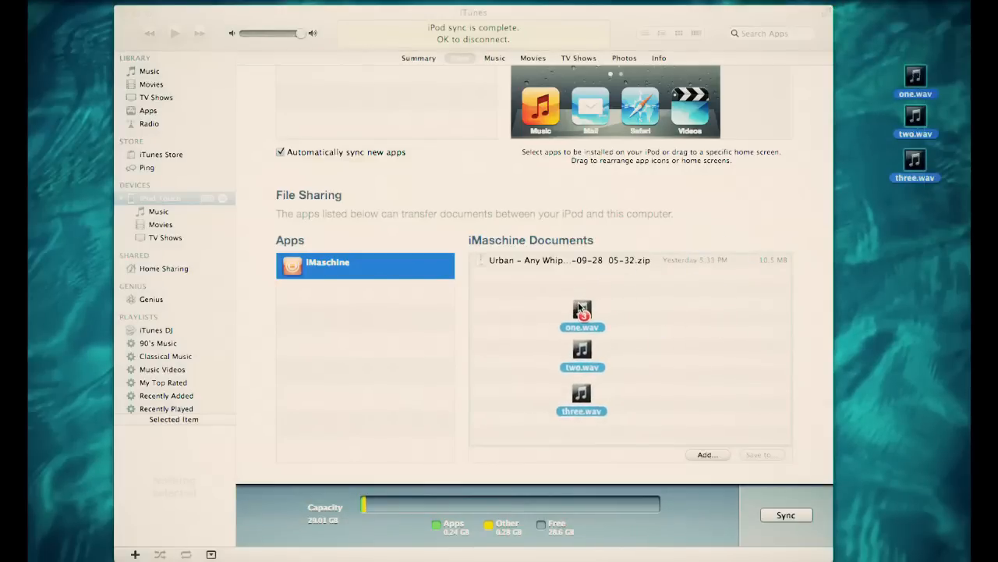